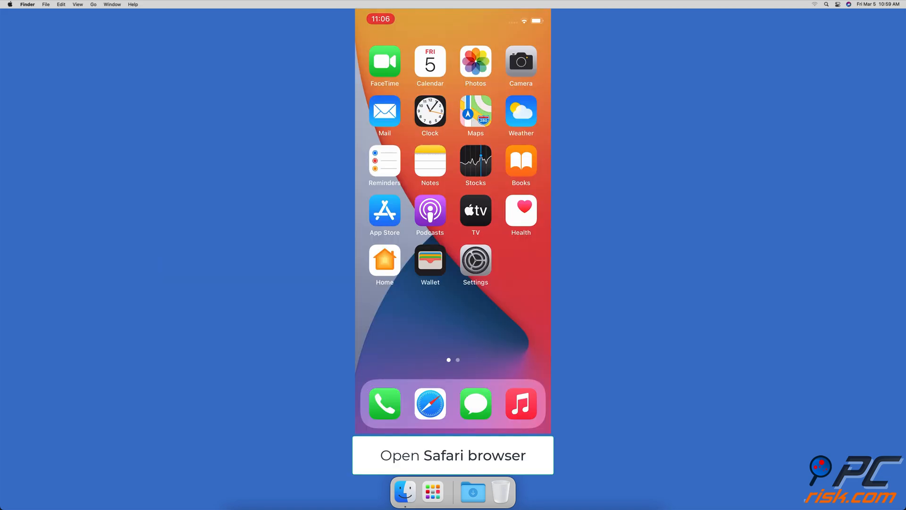
Step: Load pcrisk.com in the phone's Safari browser
{"action": "left_click", "coordinate": [430, 404]}
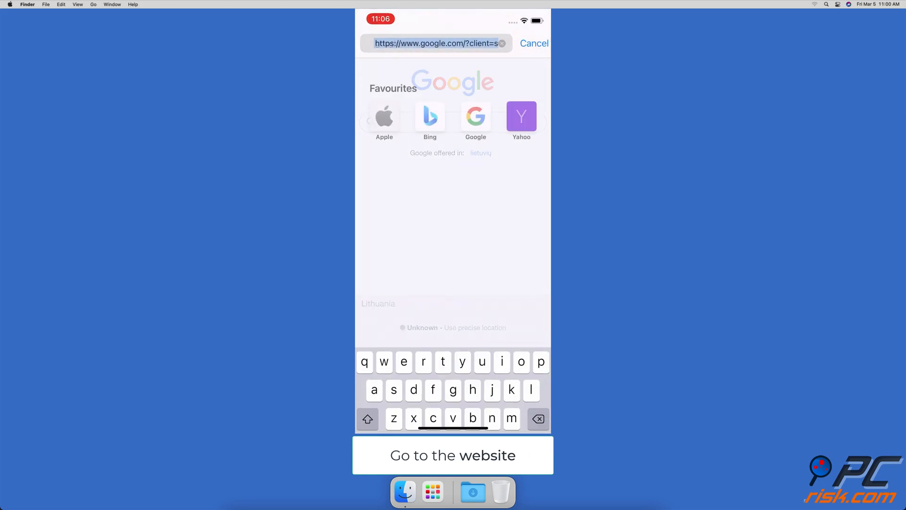
{"action": "type", "text": "pcrisk.com"}
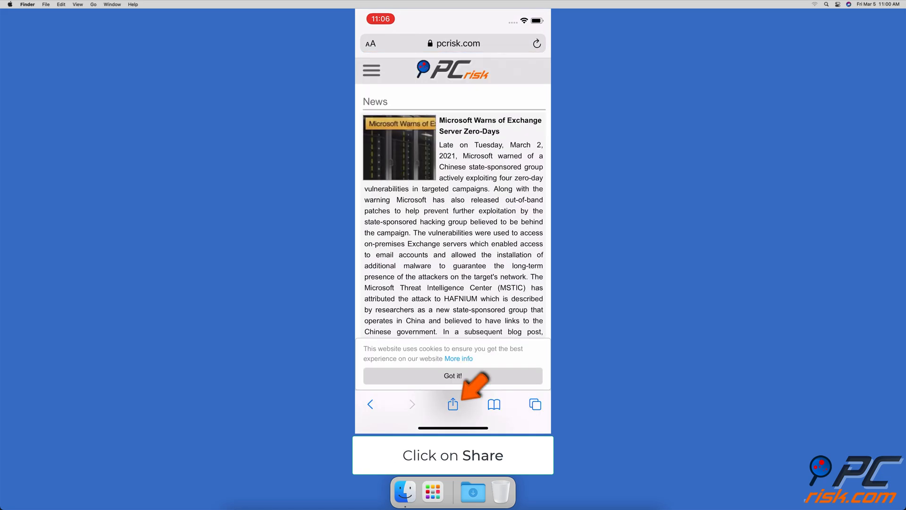
Step: Add the PCrisk page to the home screen via the Share sheet, keeping the name PCrisk
{"action": "left_click", "coordinate": [453, 404]}
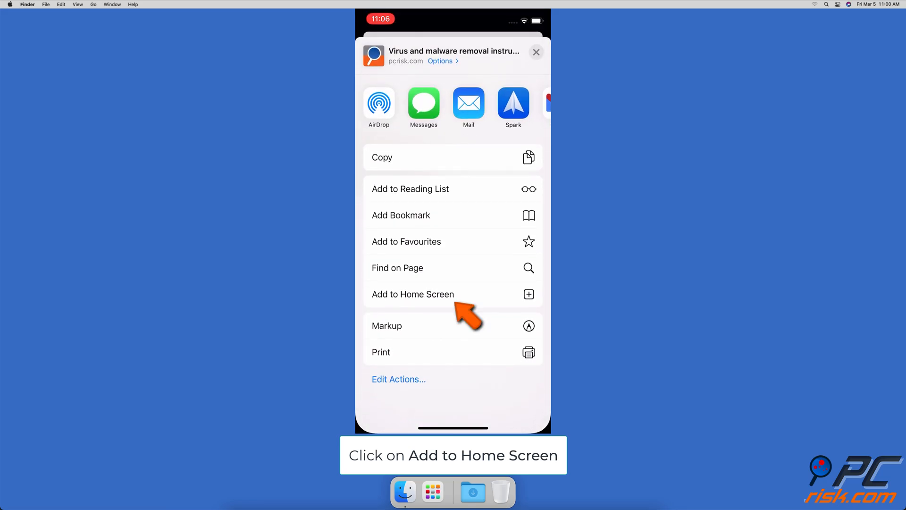
{"action": "left_click", "coordinate": [413, 294]}
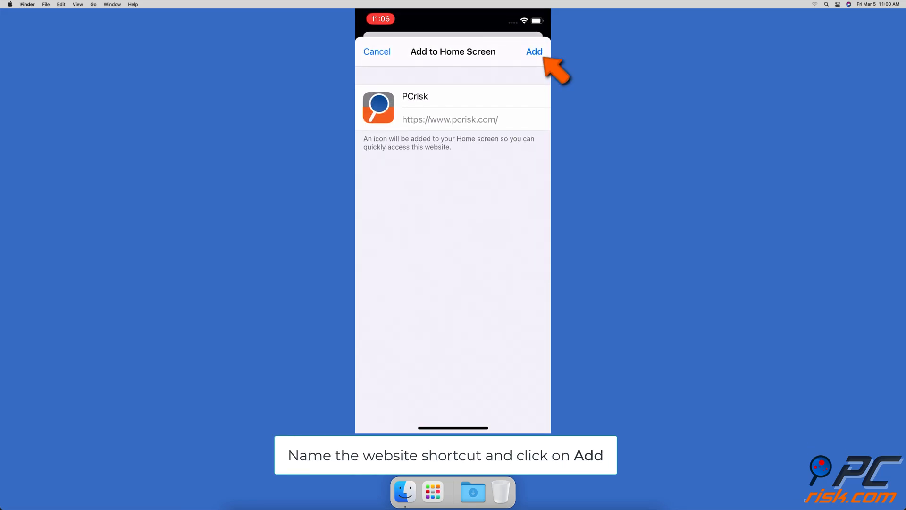
{"action": "left_click", "coordinate": [533, 51]}
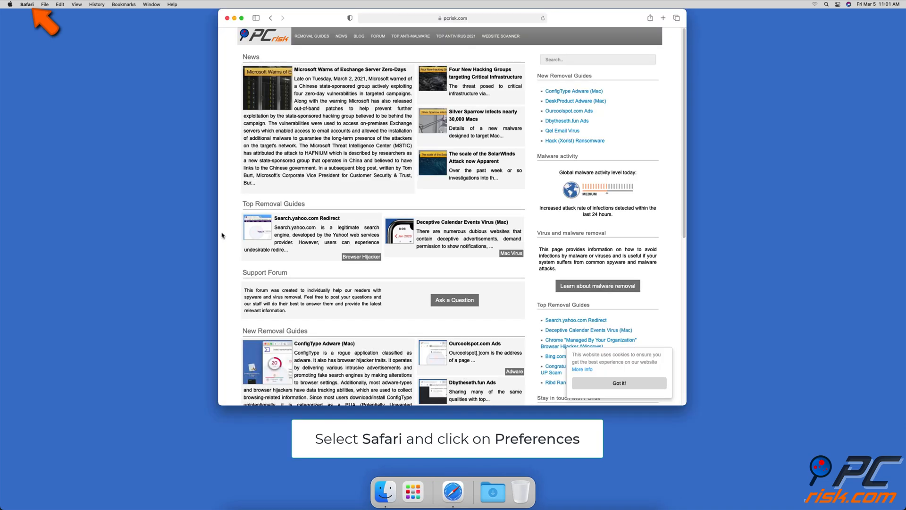
Step: Show the General section of Safari Preferences with the homepage and new window/tab settings
{"action": "left_click", "coordinate": [25, 7]}
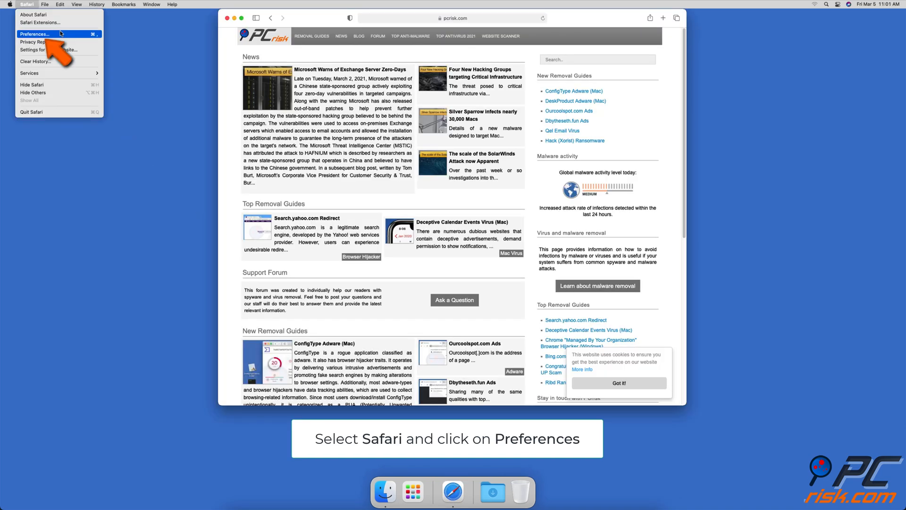
{"action": "left_click", "coordinate": [36, 34]}
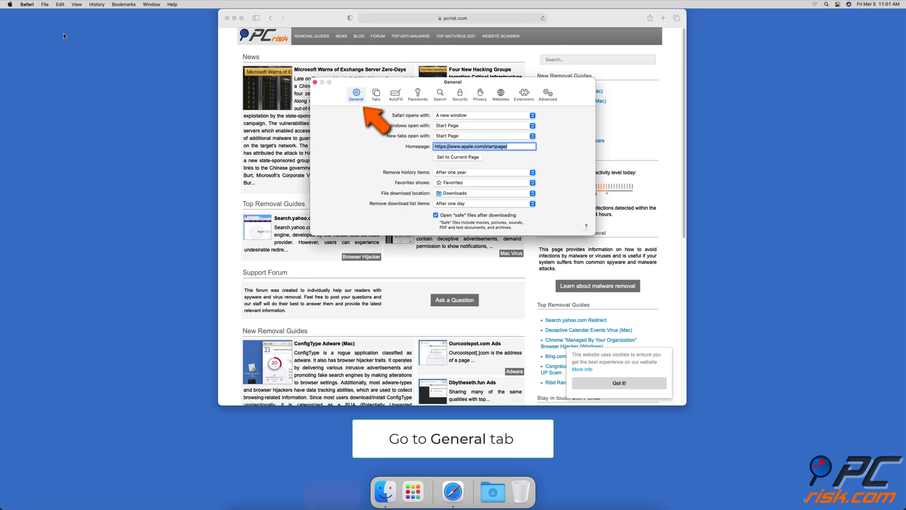
{"action": "left_click", "coordinate": [484, 146]}
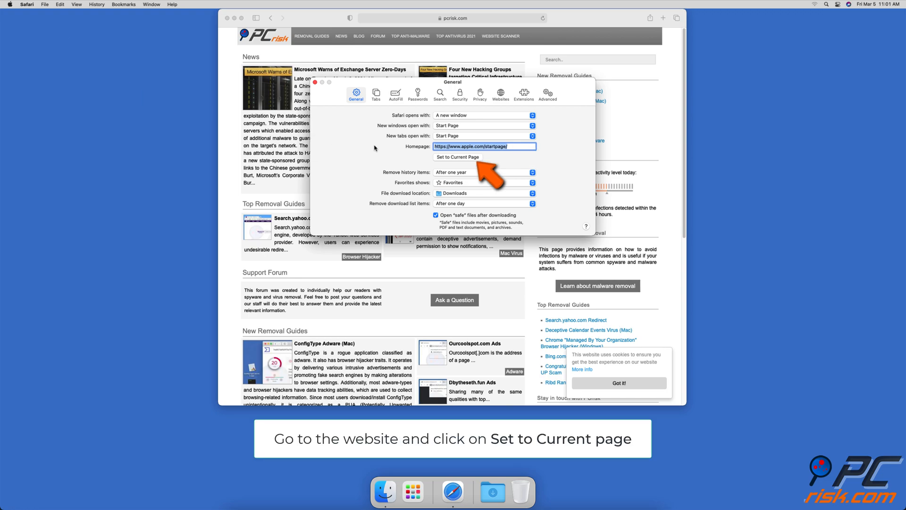
Step: Set the homepage to the current pcrisk.com page and have new tabs and windows open with Homepage
{"action": "left_click", "coordinate": [458, 157]}
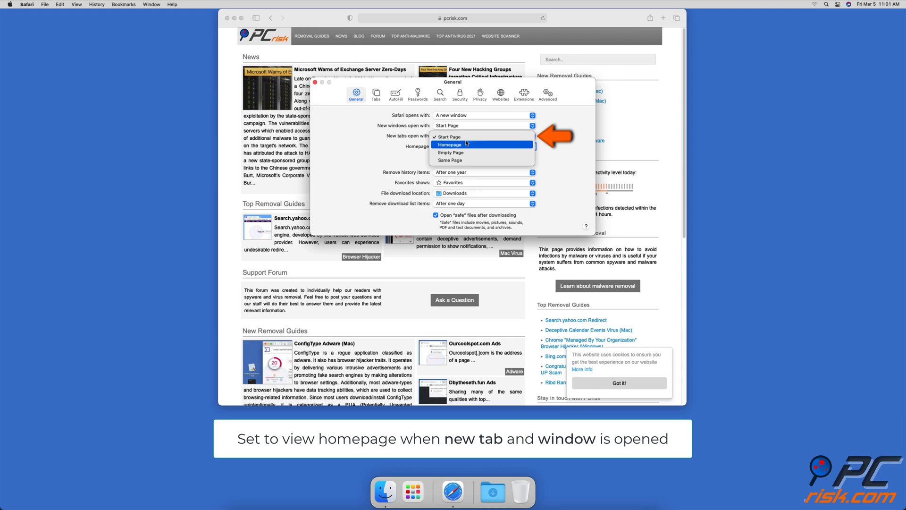
{"action": "left_click", "coordinate": [451, 144]}
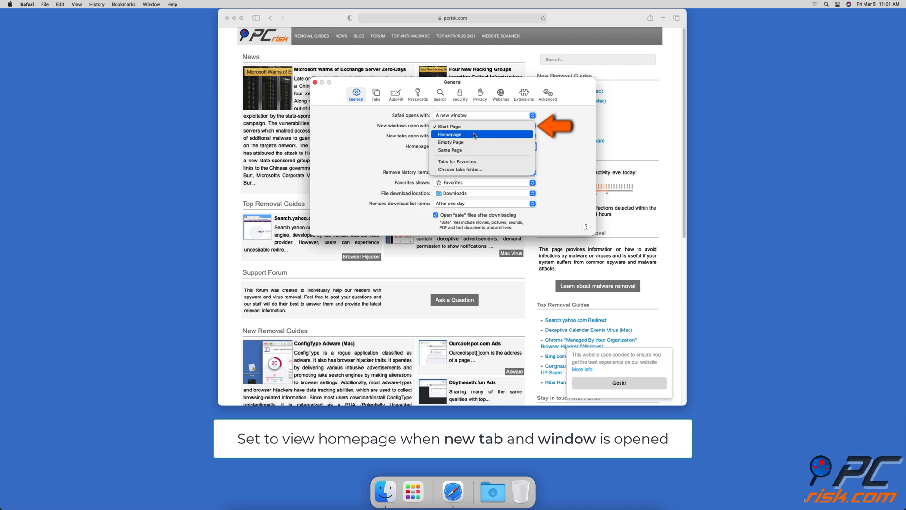
{"action": "left_click", "coordinate": [451, 134]}
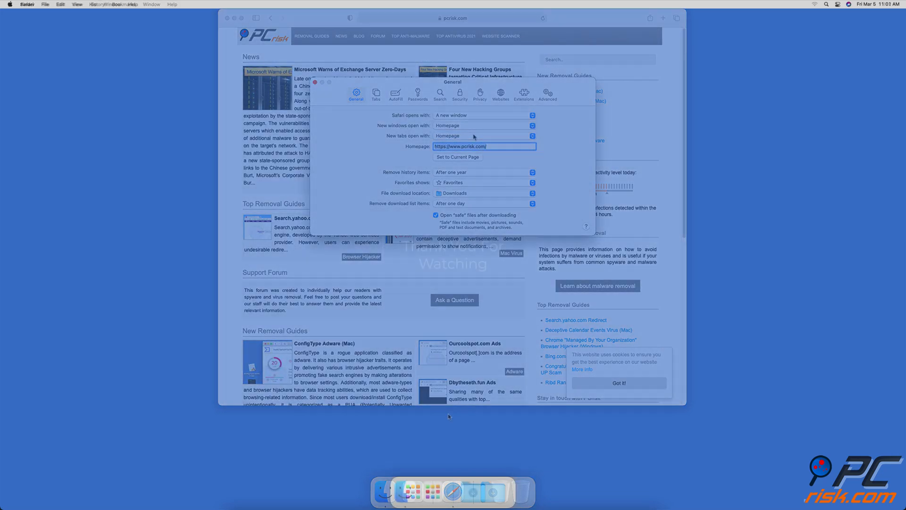